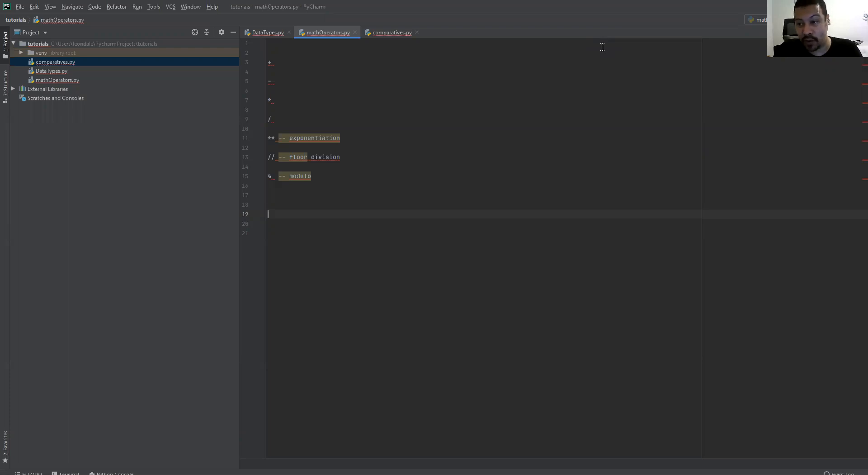
mouse_move(498, 59)
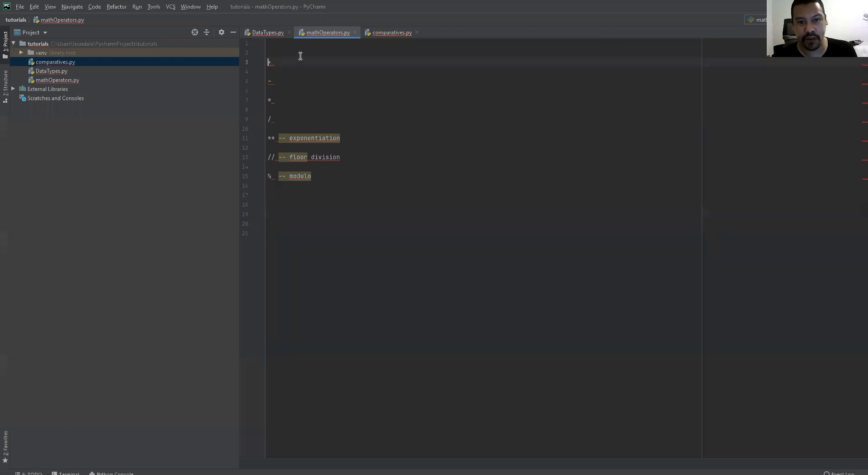
Fill in the addition example so the line reads 2 + 2 = 4
type("2")
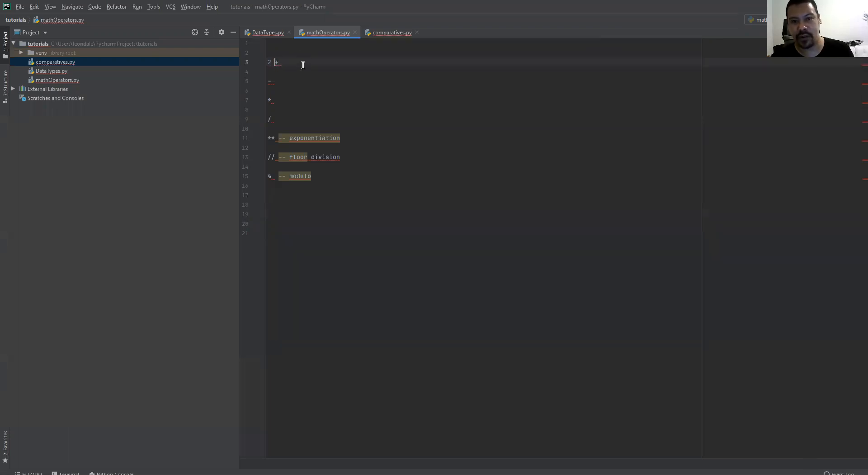
type("+ 2 =")
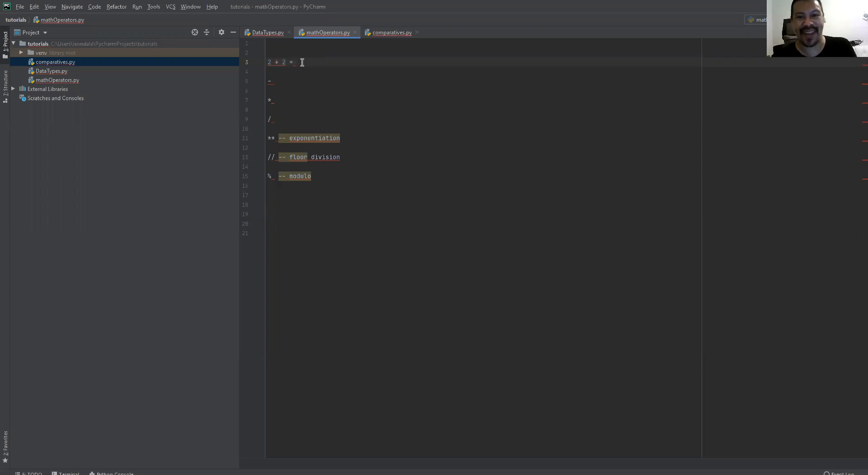
type("4")
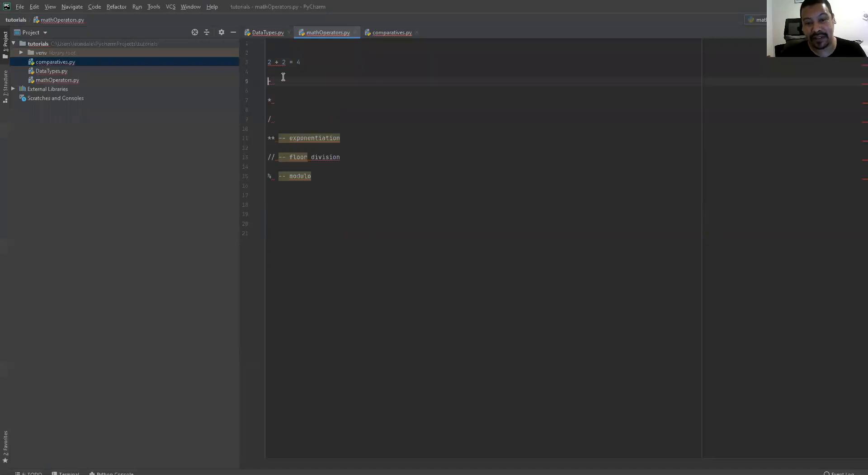
Complete the subtraction example 3 - 2 = 1 and move to the multiplication line
type("2 = 1")
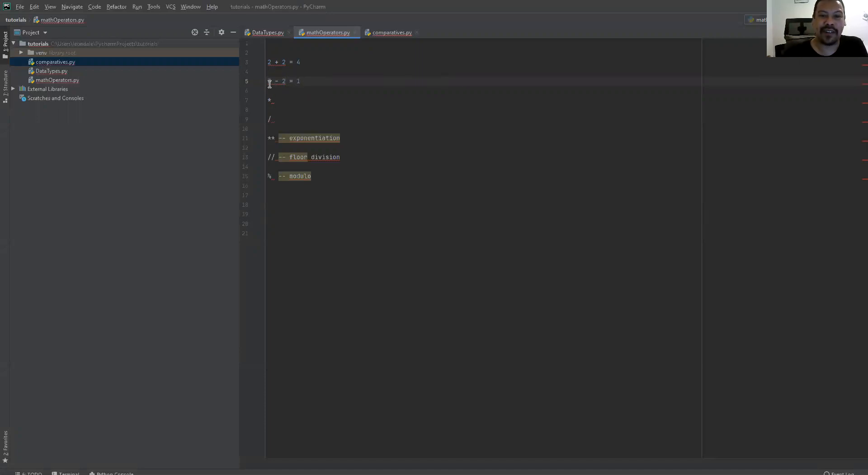
mouse_move(272, 81)
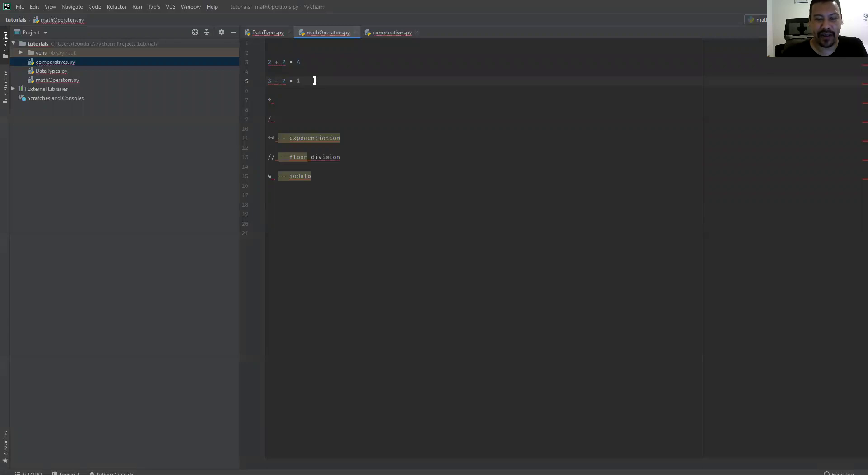
left_click(270, 80)
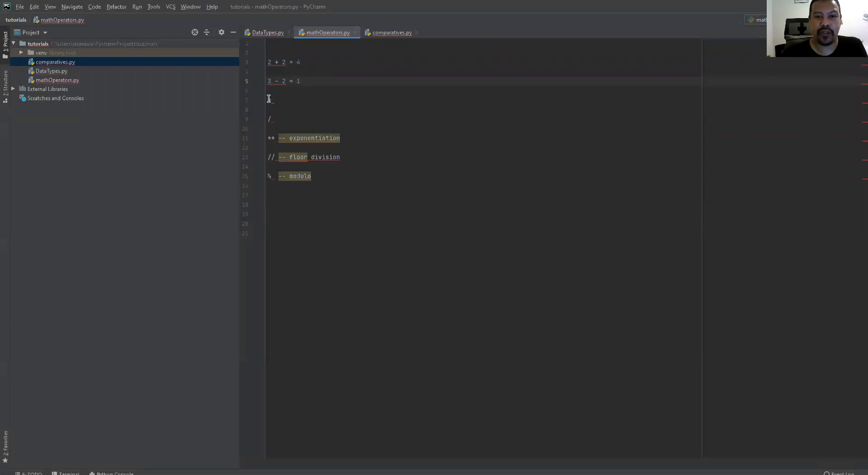
Fill in the multiplication example so the line reads 2 * 2 = 4
type("*")
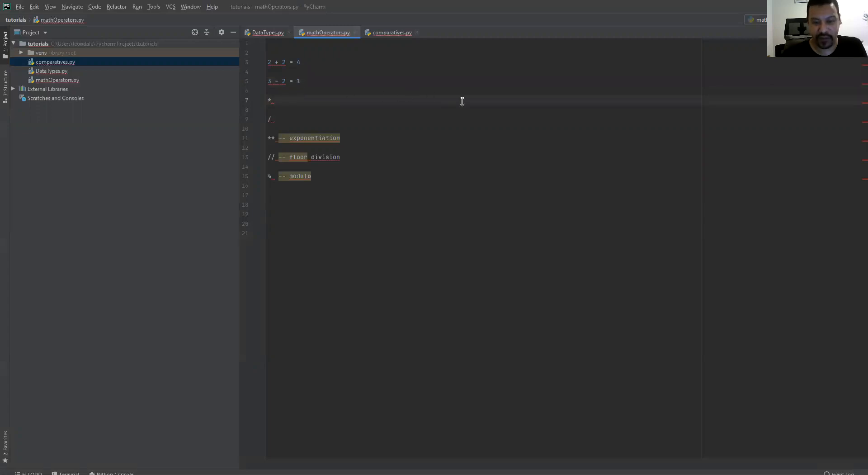
left_click(272, 100)
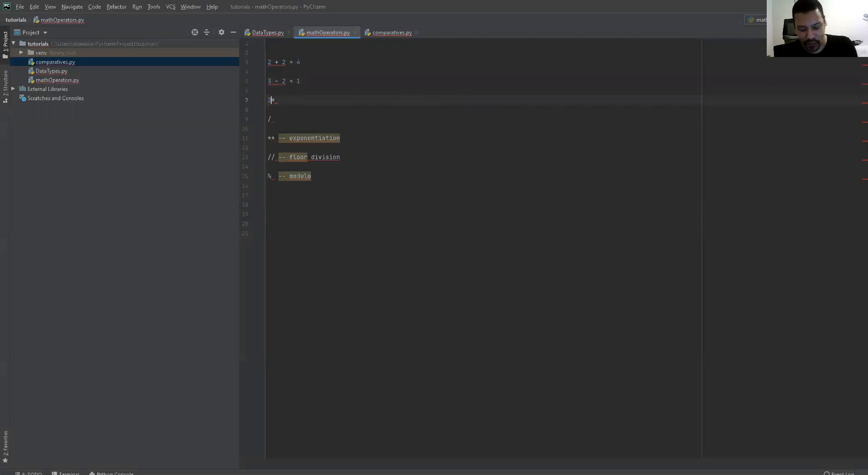
type("2")
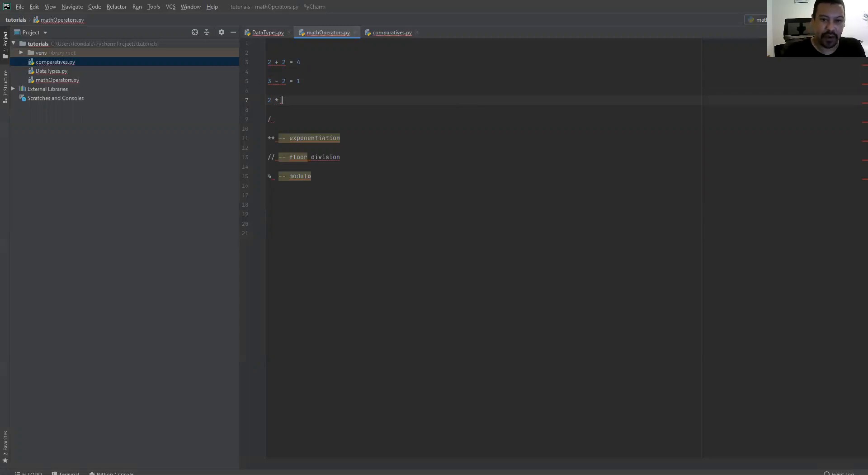
type("2 =")
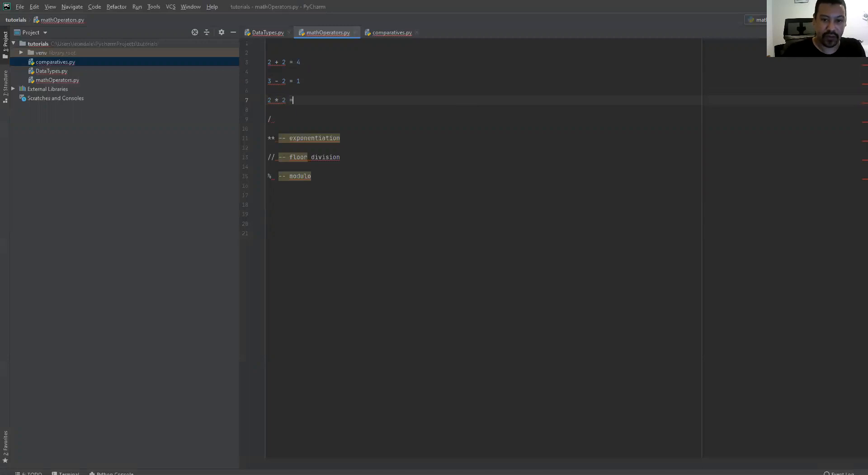
type("4")
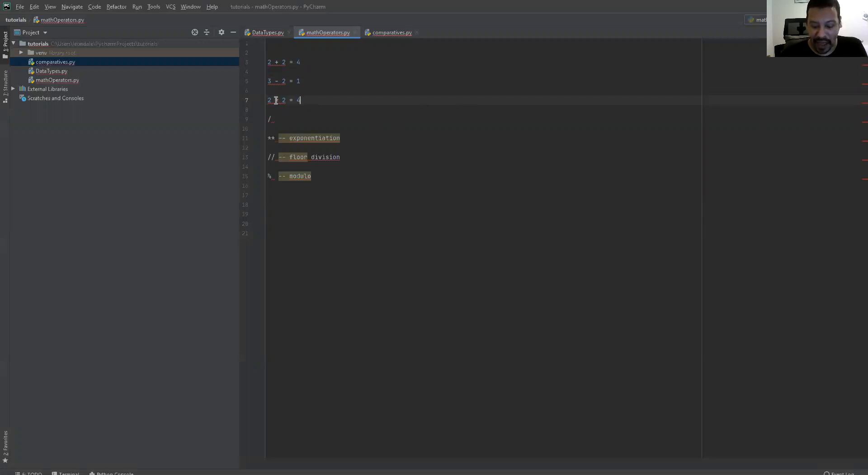
type("*")
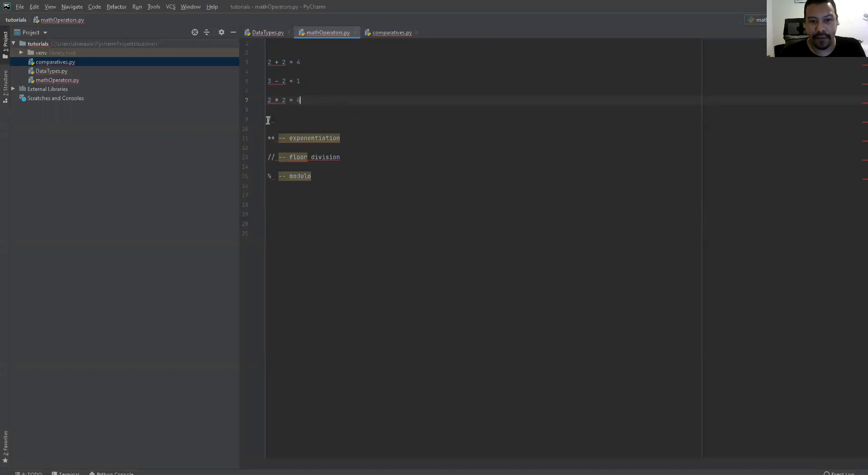
Fill in the division example so the line reads 10 / 2 = 5
type("/")
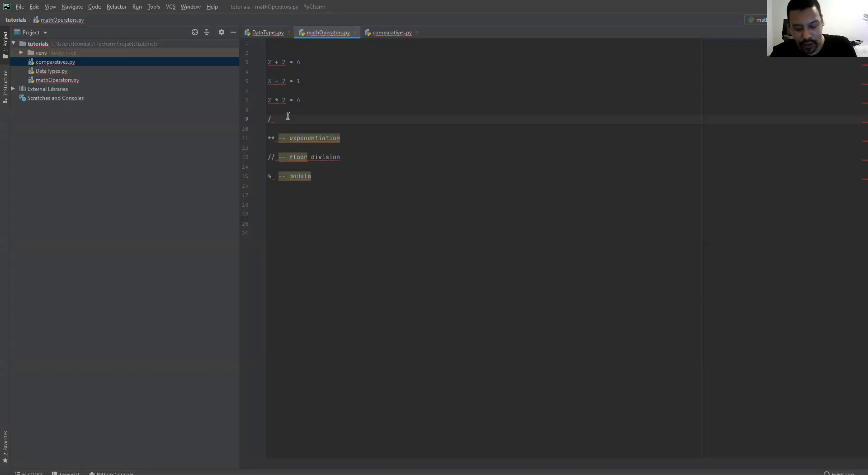
type("10")
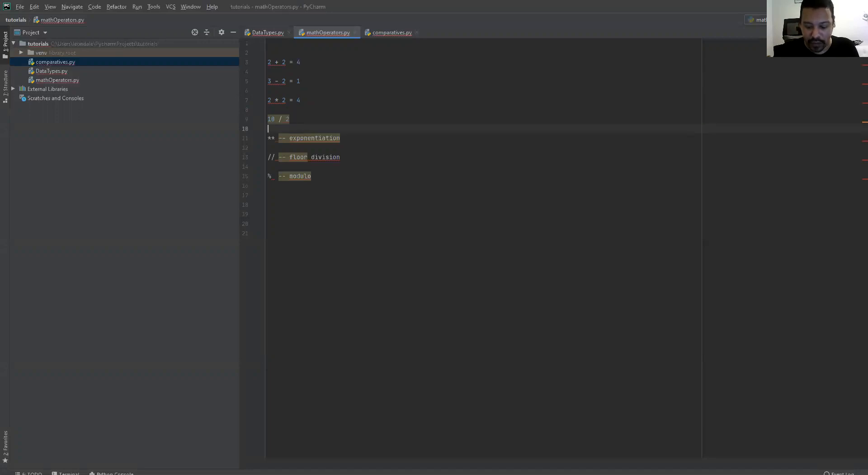
type("=")
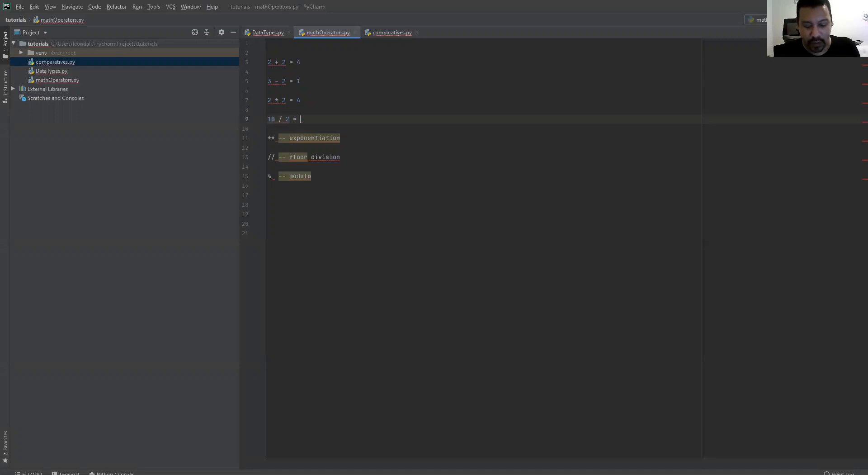
type("5")
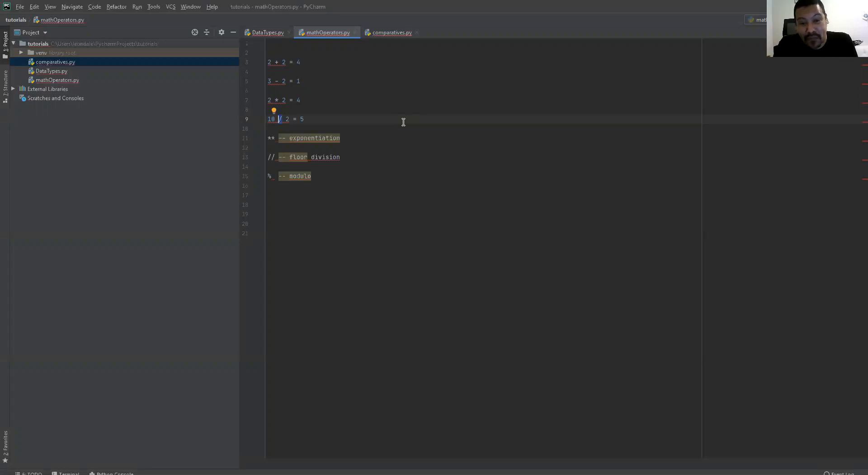
mouse_move(396, 119)
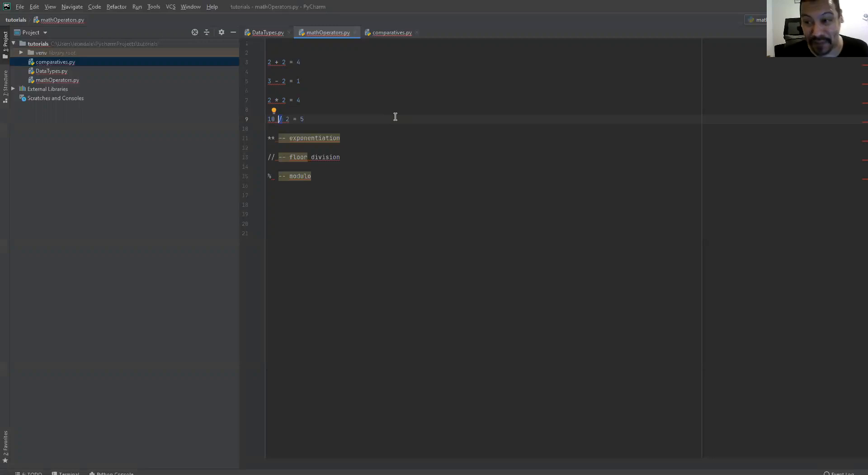
mouse_move(343, 150)
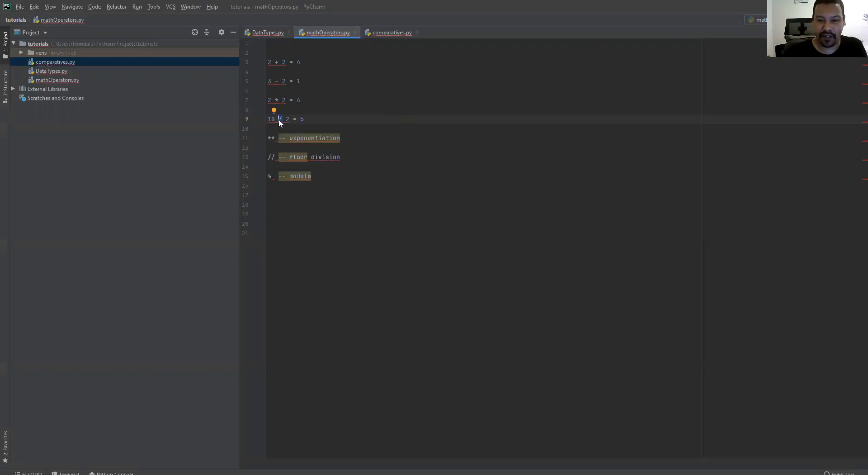
mouse_move(271, 176)
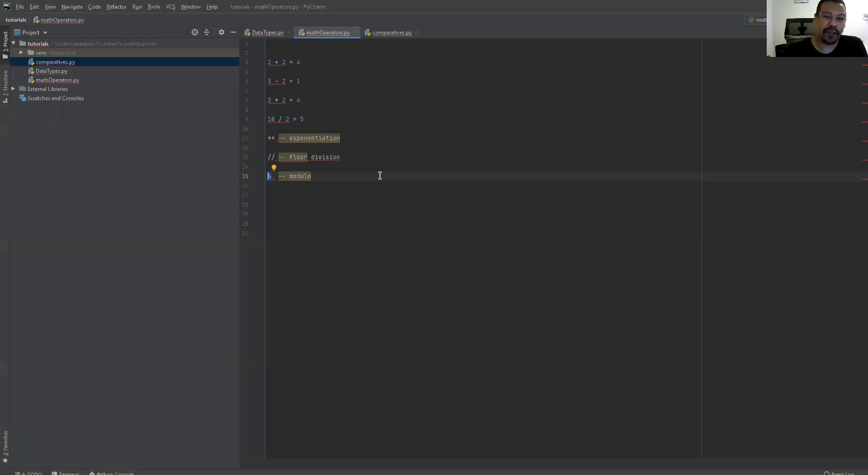
Add the modulo example 10 % 2 after the modulo comment, no result yet
type("%")
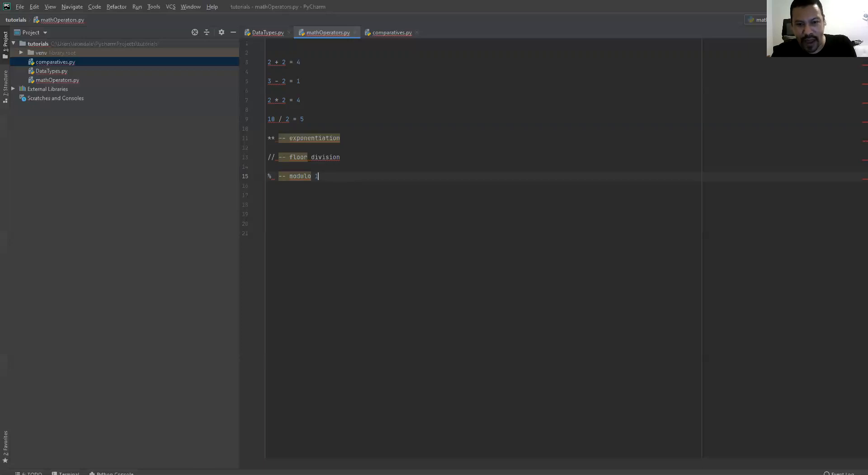
type("0")
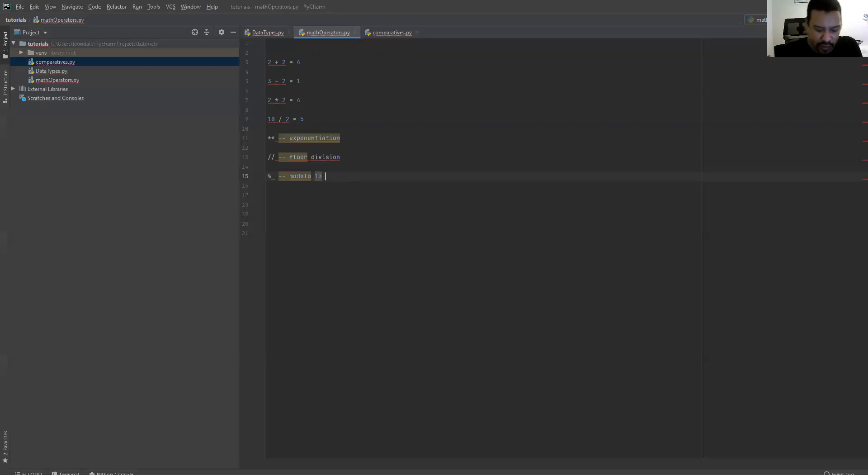
type("%")
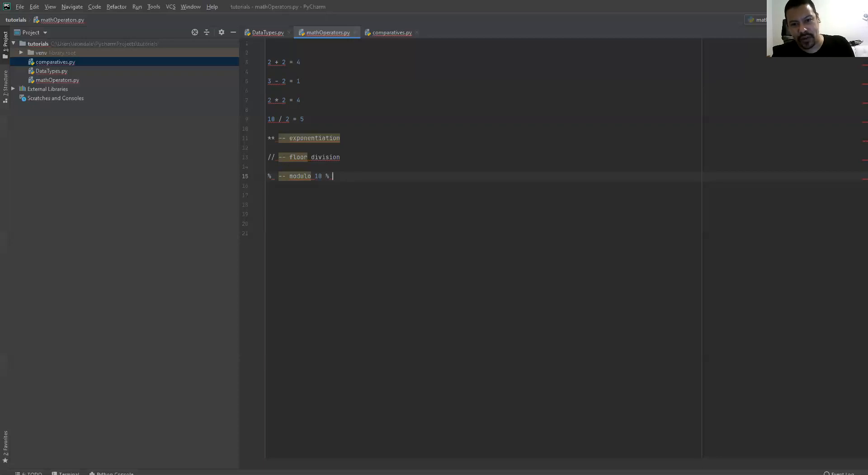
type("2")
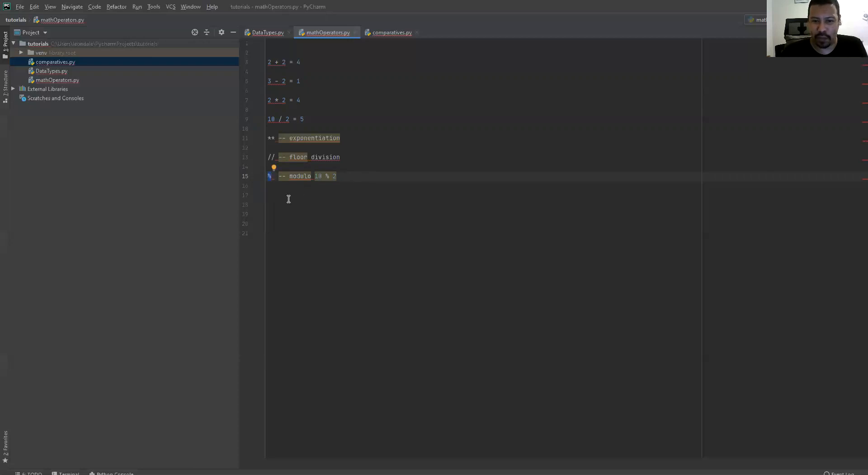
left_click(339, 176)
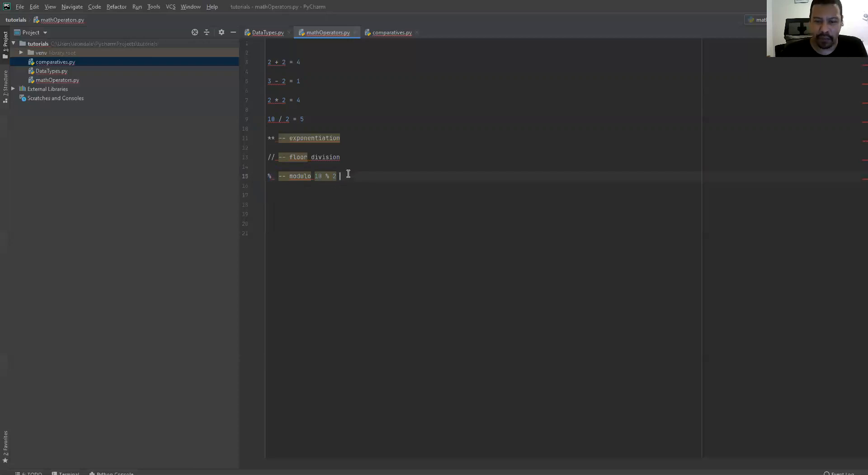
mouse_move(344, 177)
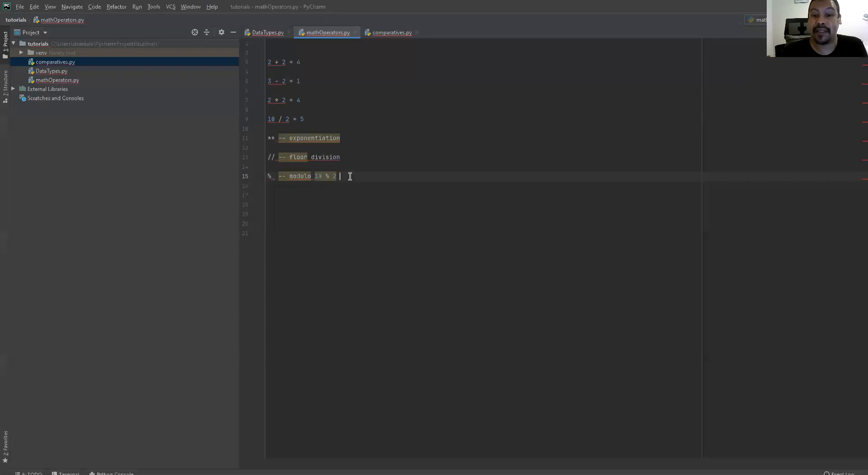
mouse_move(395, 176)
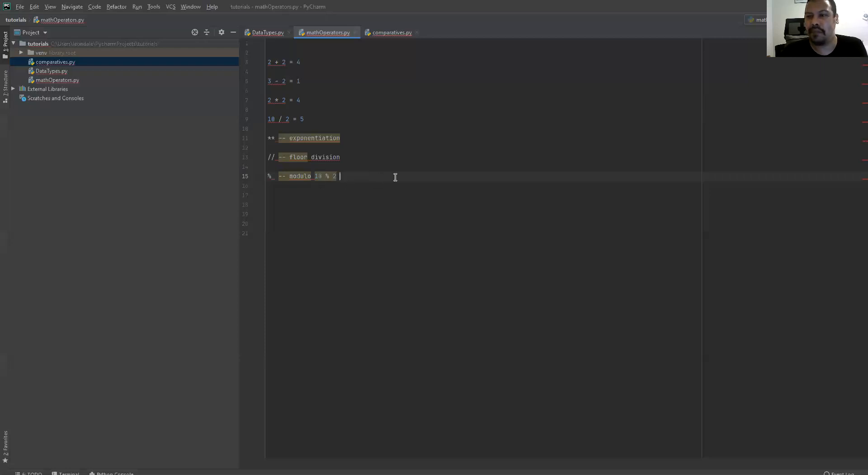
mouse_move(310, 192)
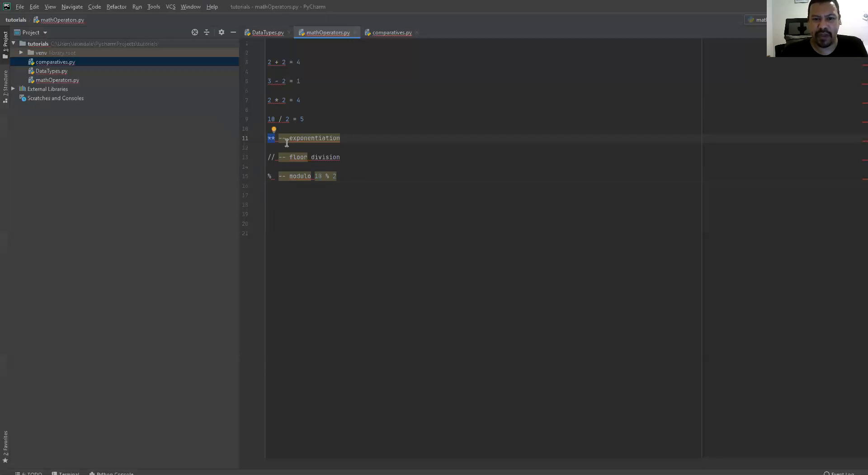
mouse_move(348, 138)
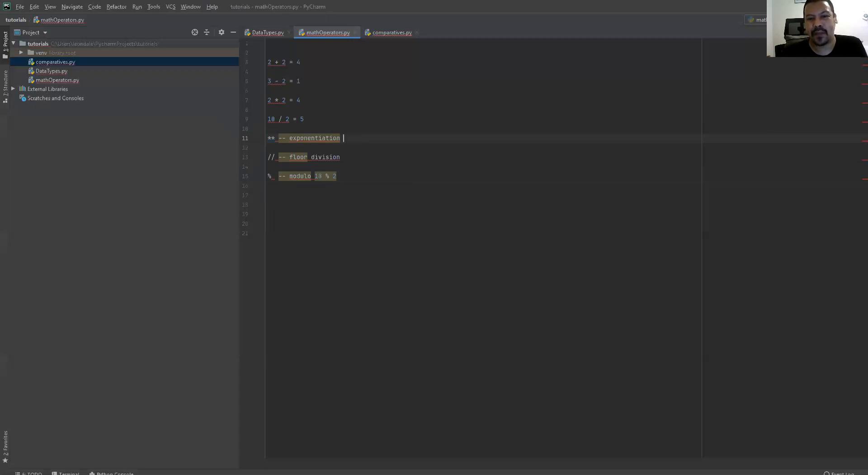
type("10")
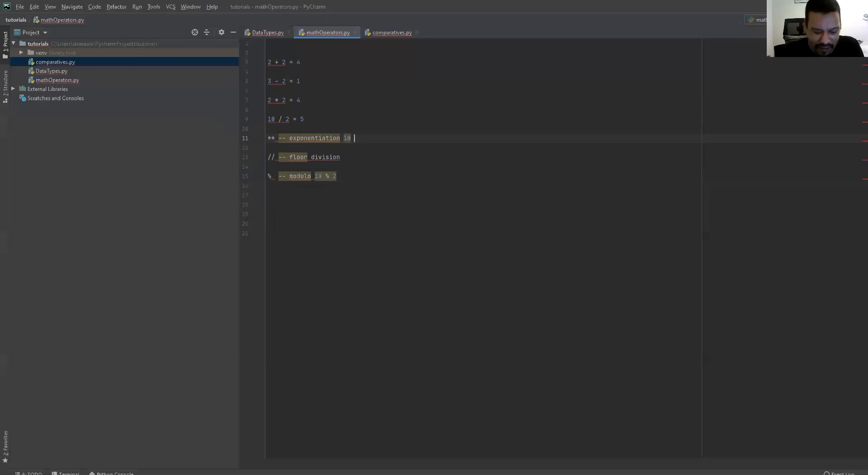
type("**")
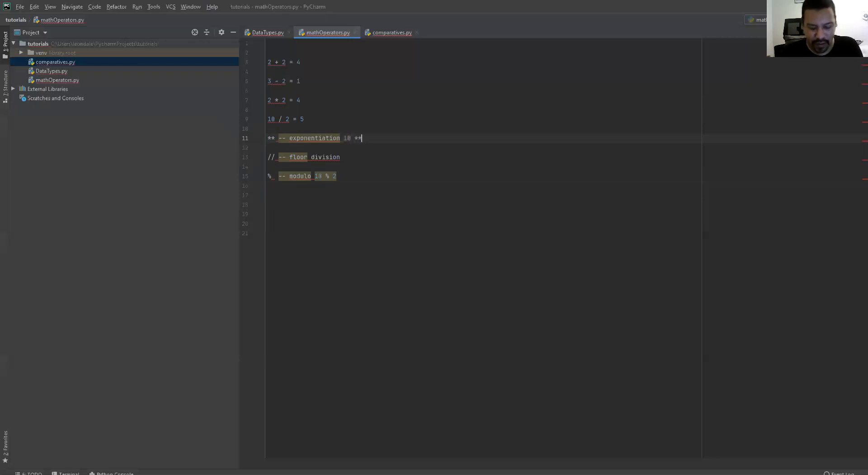
type("3 =")
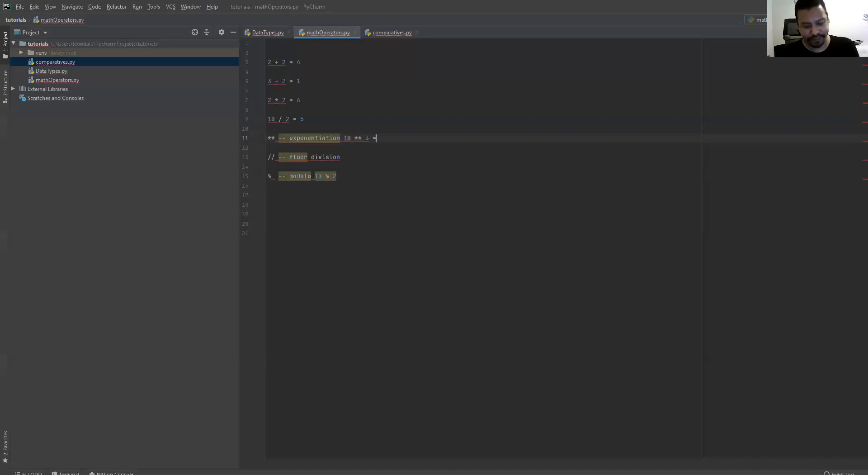
type("10000")
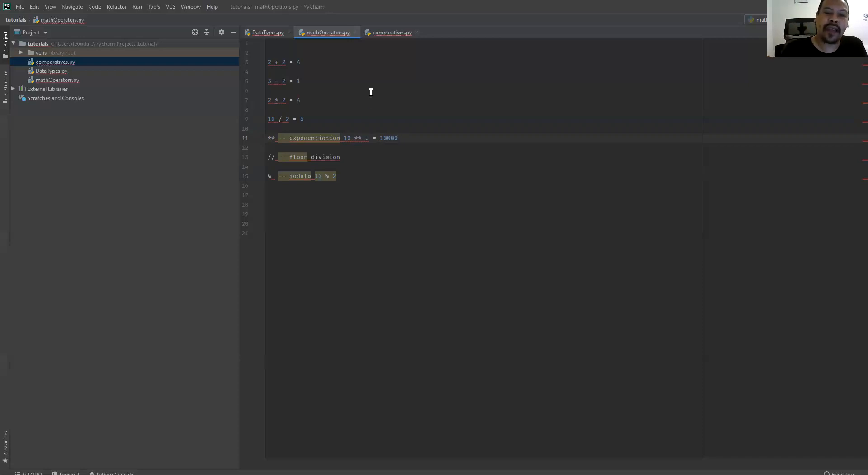
mouse_move(501, 126)
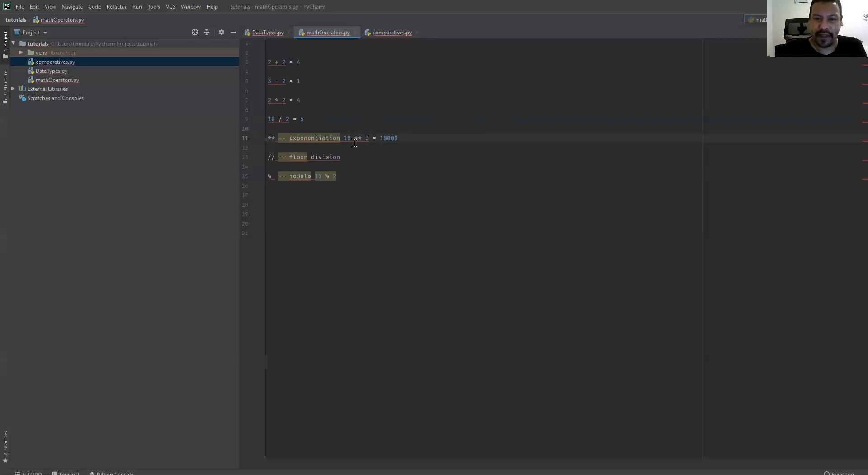
mouse_move(429, 137)
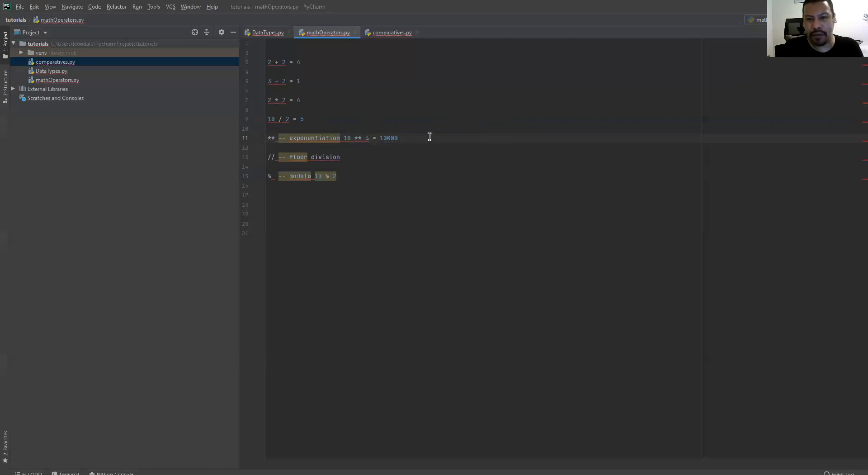
type("10")
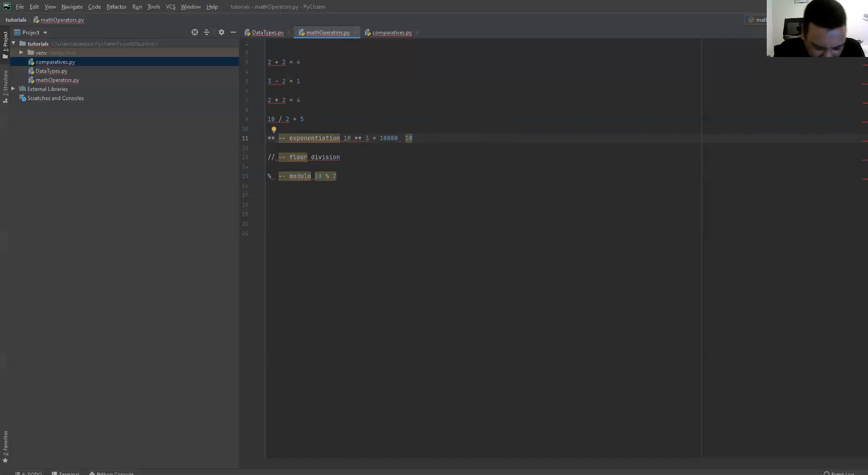
type("^")
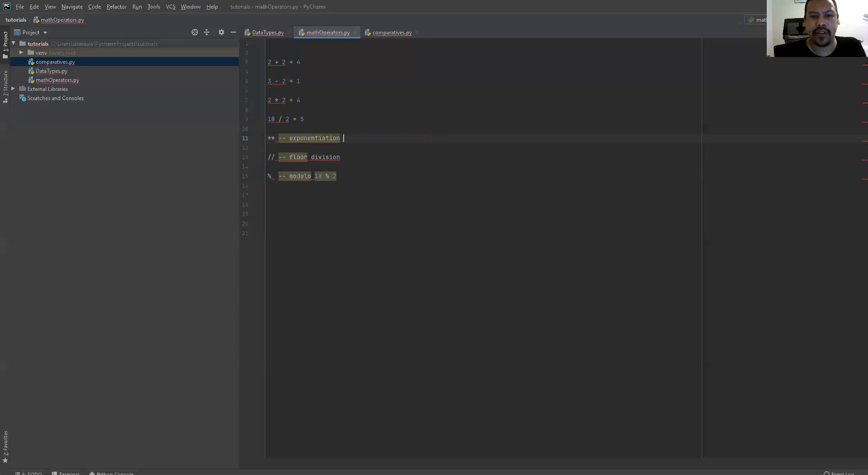
mouse_move(303, 138)
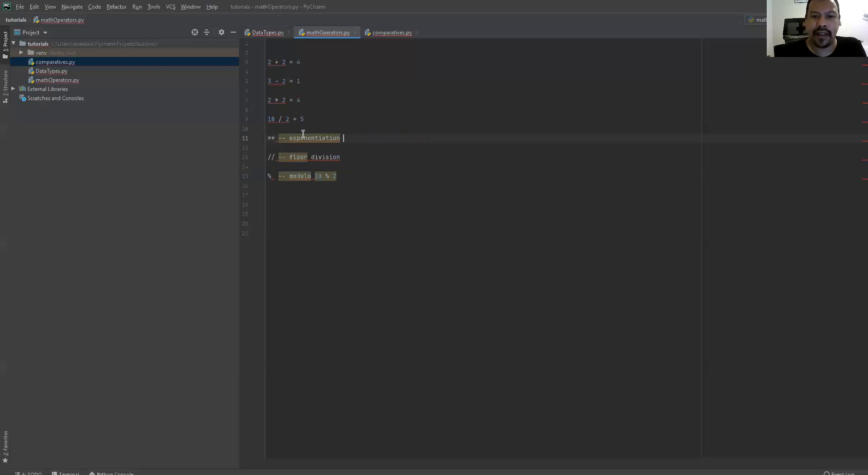
mouse_move(300, 138)
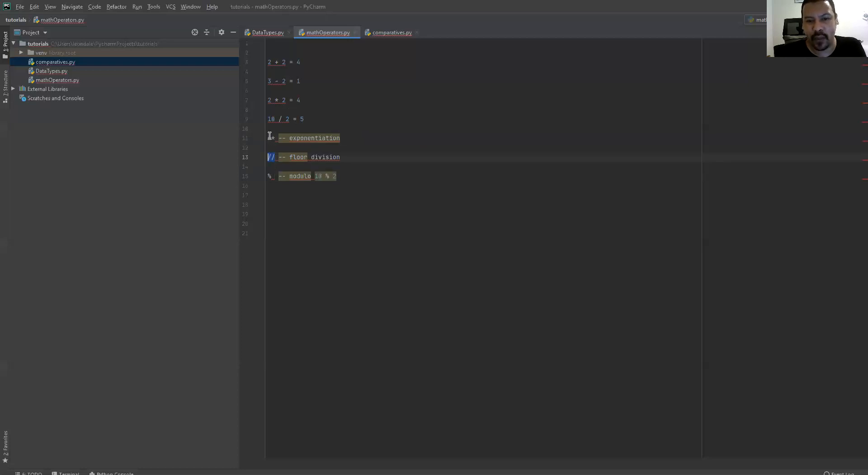
Add the floor division example 5 // 2 = 2 after its comment
type("**")
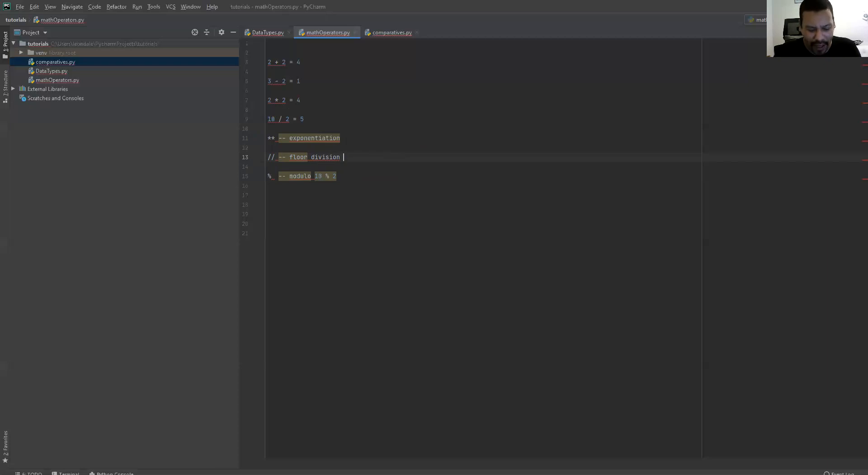
type("5")
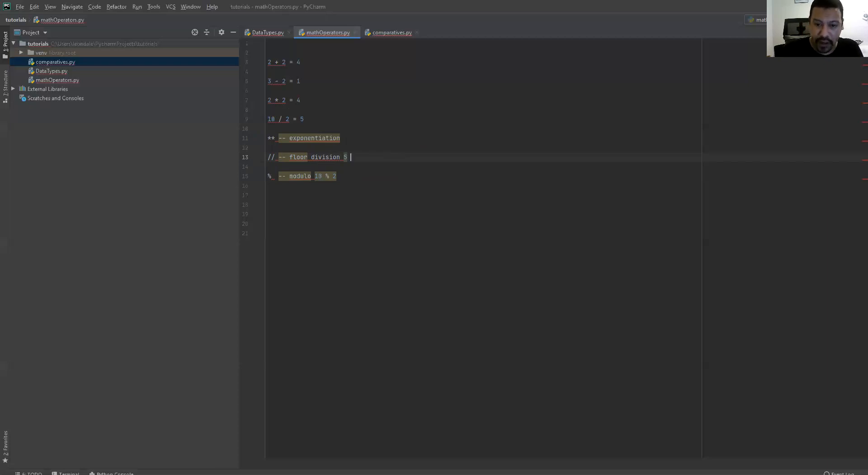
type("//")
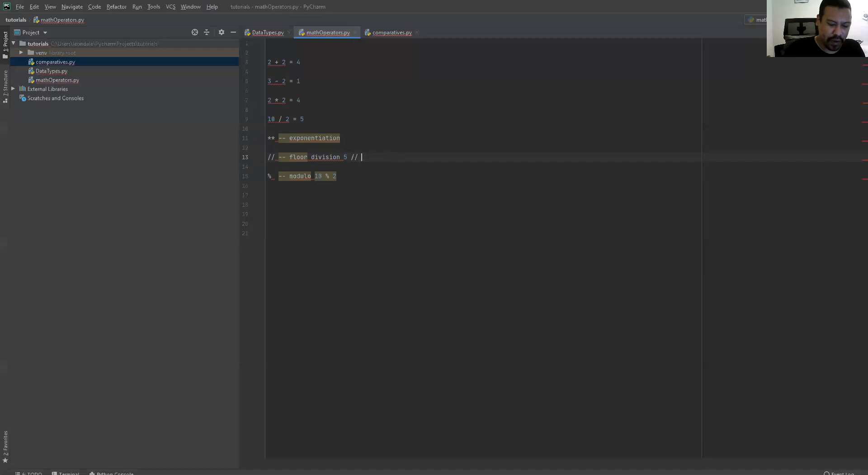
type("2 =")
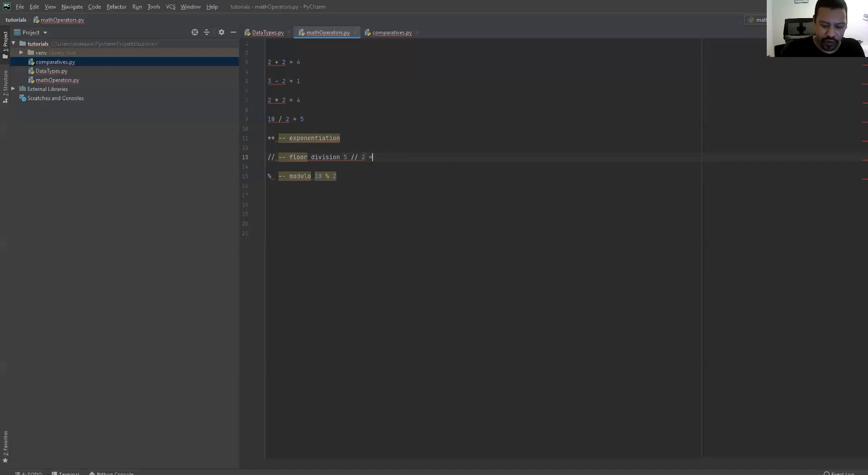
type("2.5")
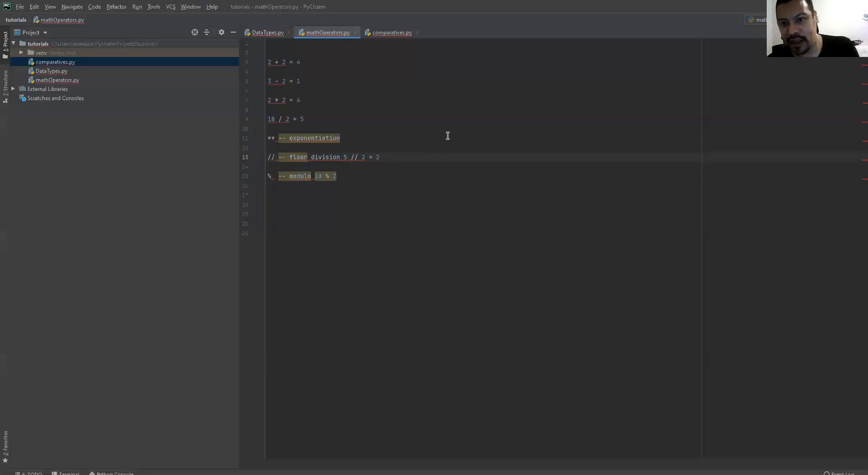
mouse_move(401, 145)
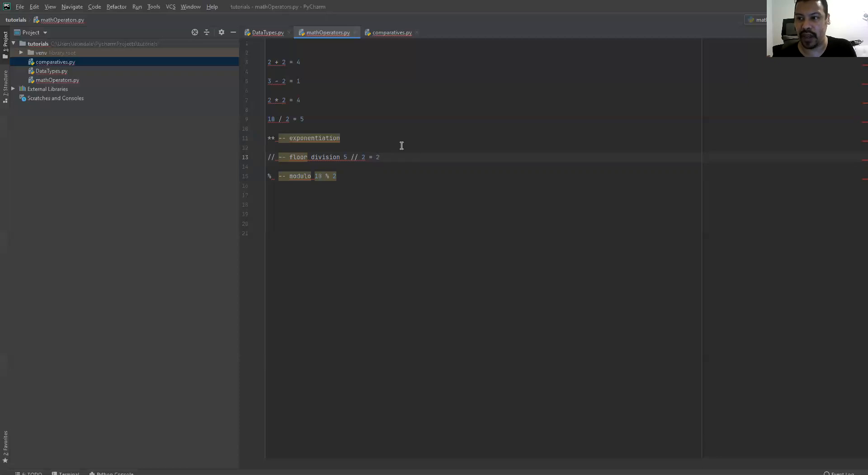
mouse_move(339, 167)
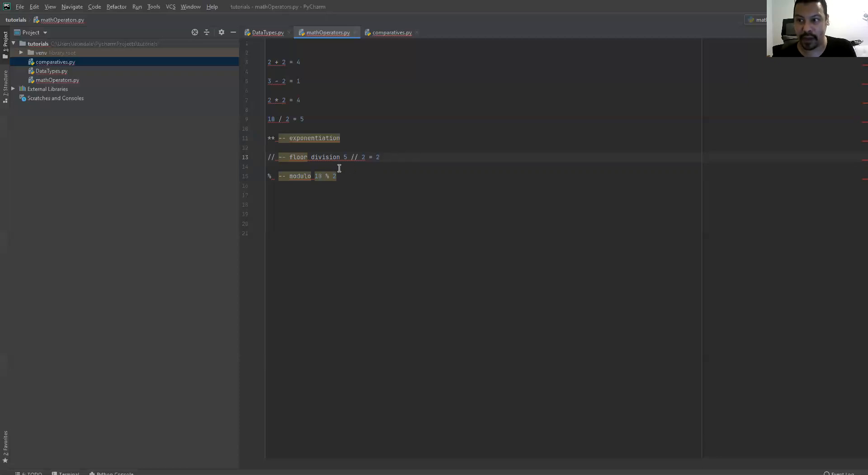
mouse_move(355, 157)
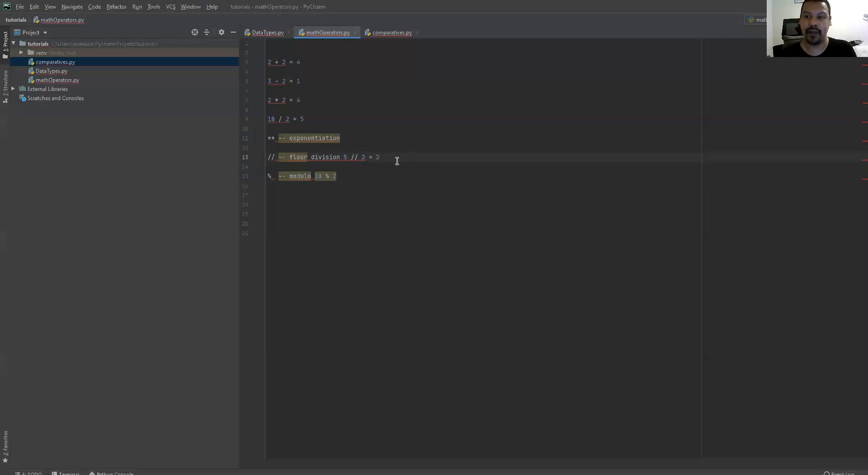
mouse_move(319, 138)
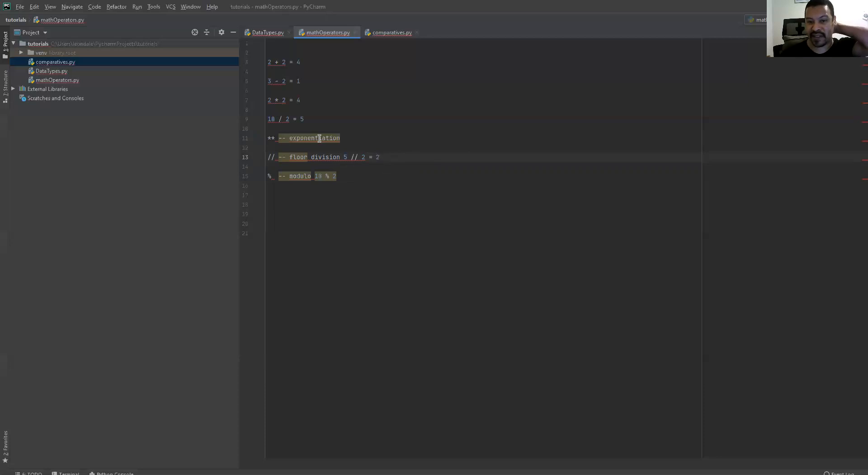
mouse_move(364, 168)
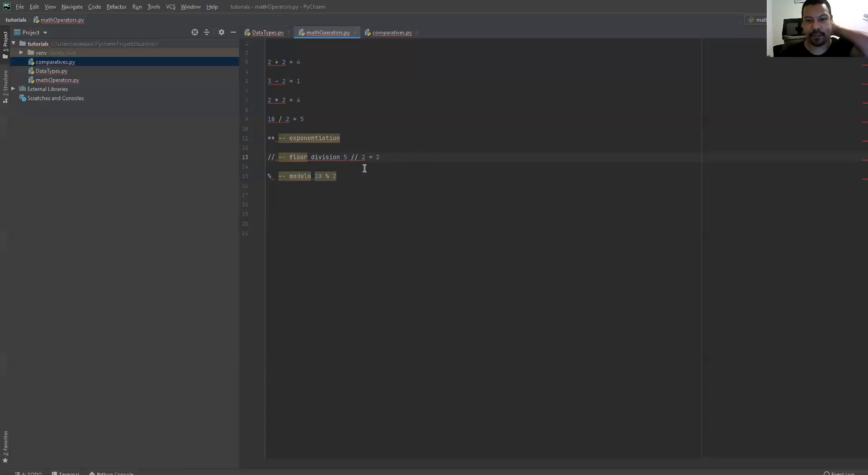
mouse_move(376, 159)
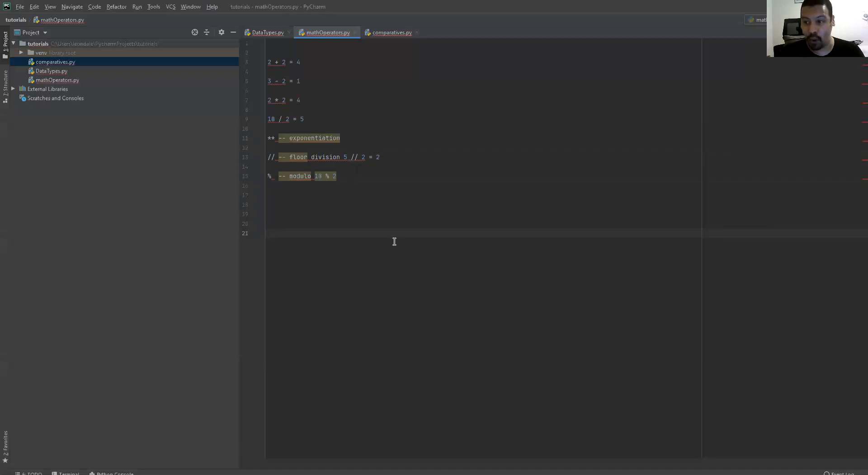
mouse_move(398, 234)
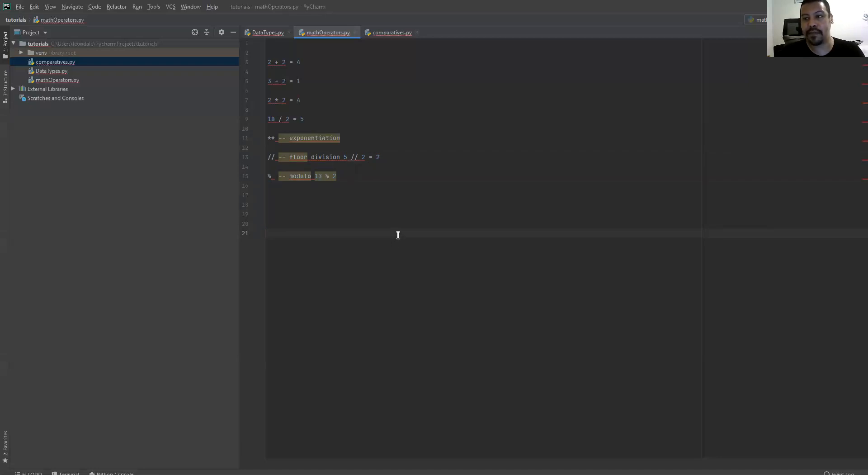
mouse_move(389, 234)
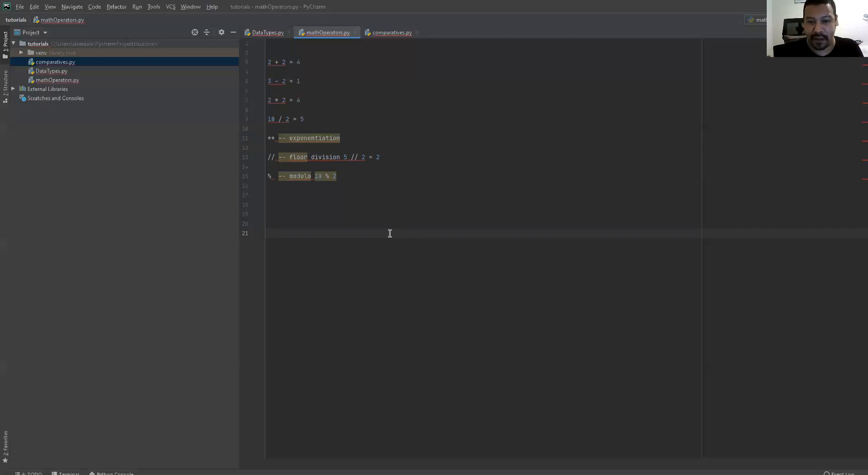
mouse_move(333, 229)
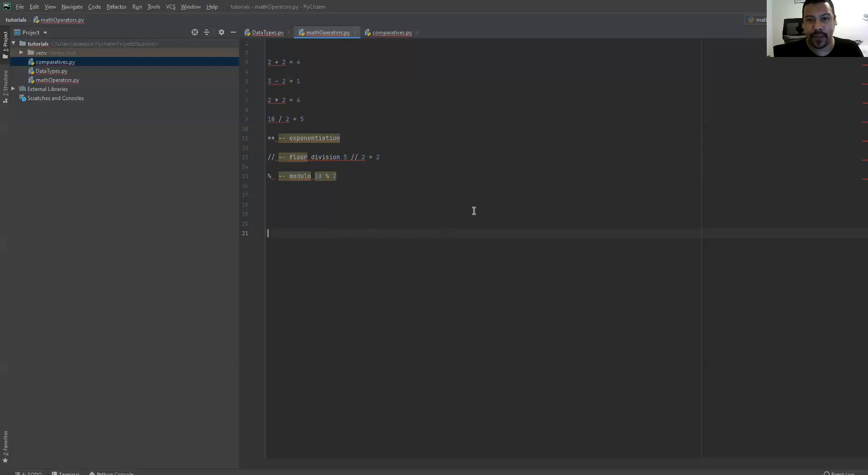
mouse_move(479, 196)
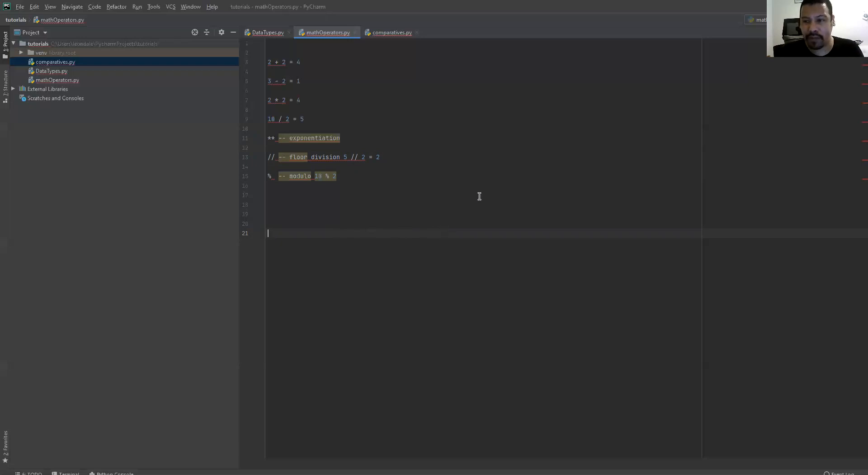
mouse_move(403, 204)
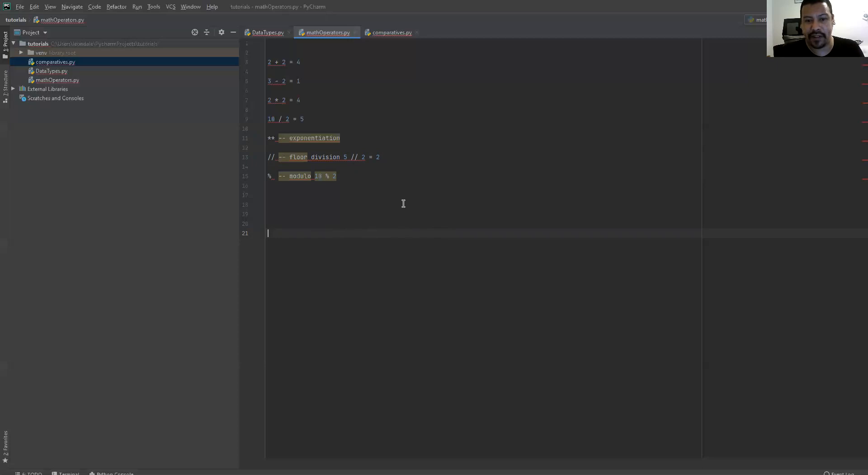